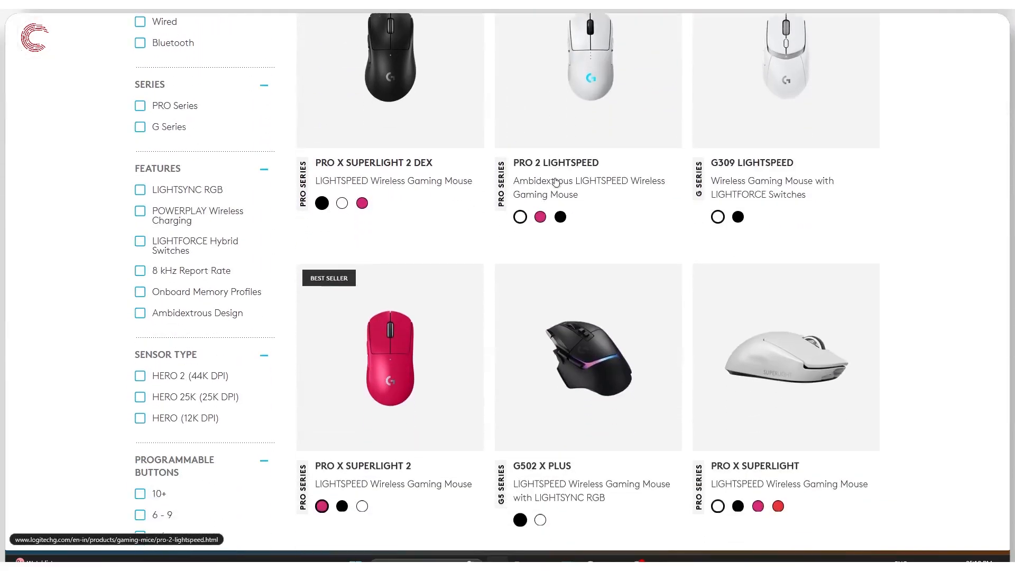
Step: Launch Task Manager from the Win+X menu to view running processes
scroll(down, 3)
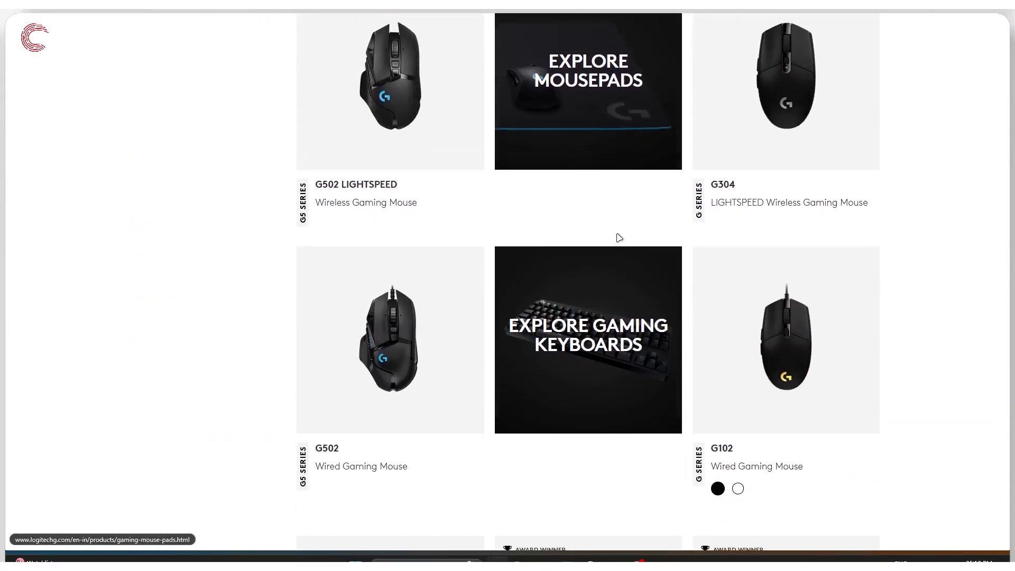
scroll(down, 3)
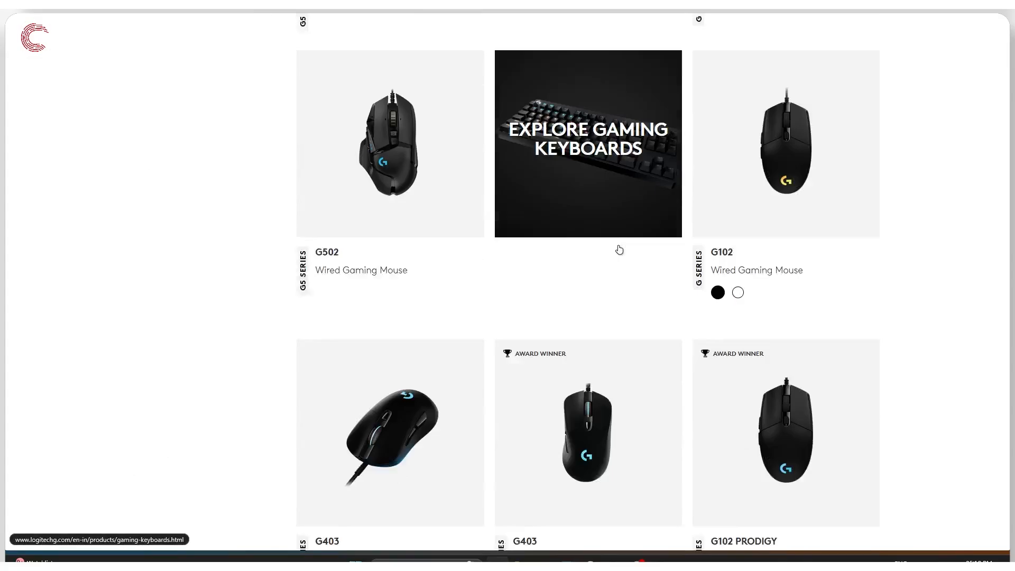
scroll(down, 3)
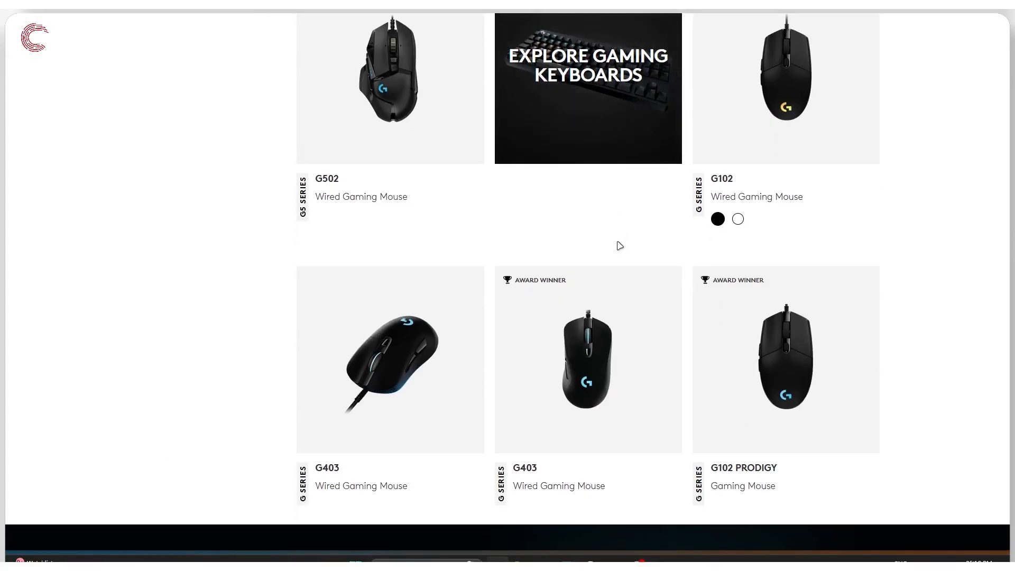
scroll(up, 3)
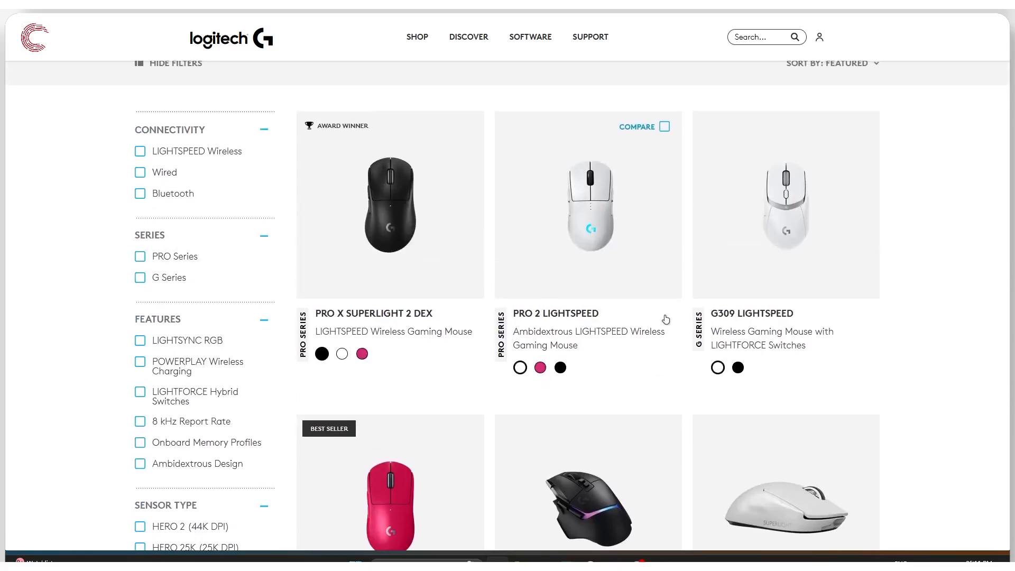
scroll(up, 3)
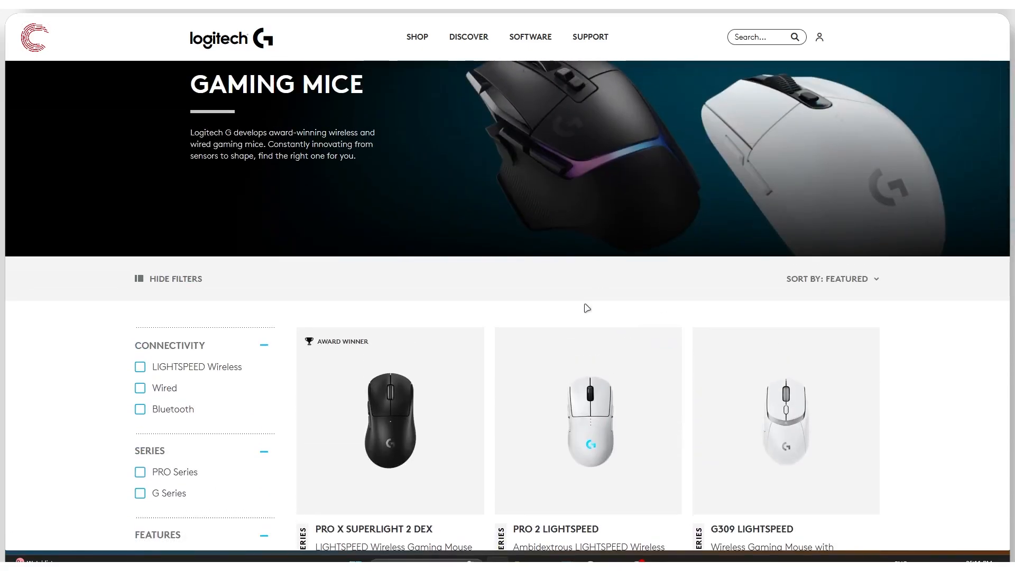
scroll(up, 3)
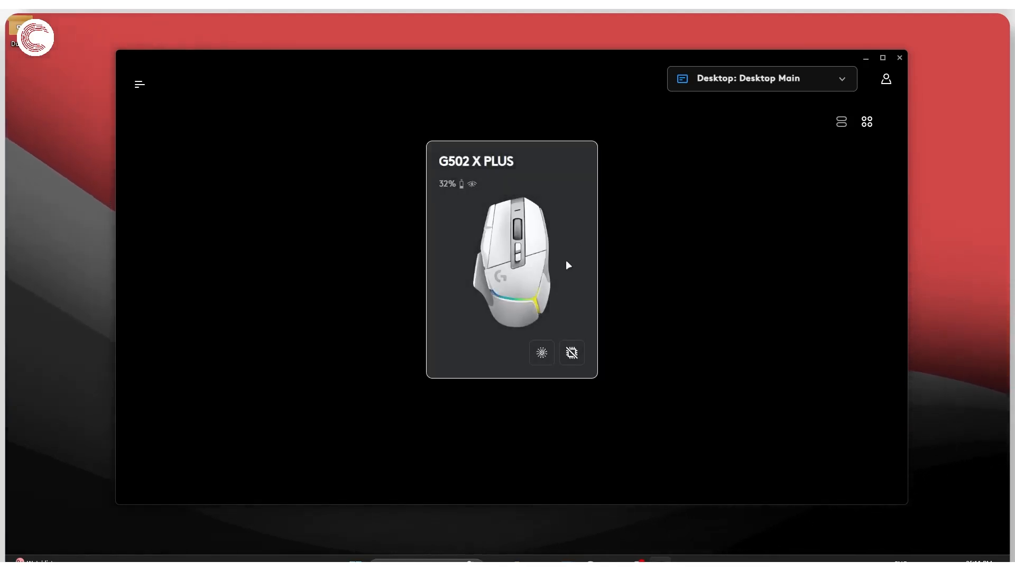
mouse_move(699, 273)
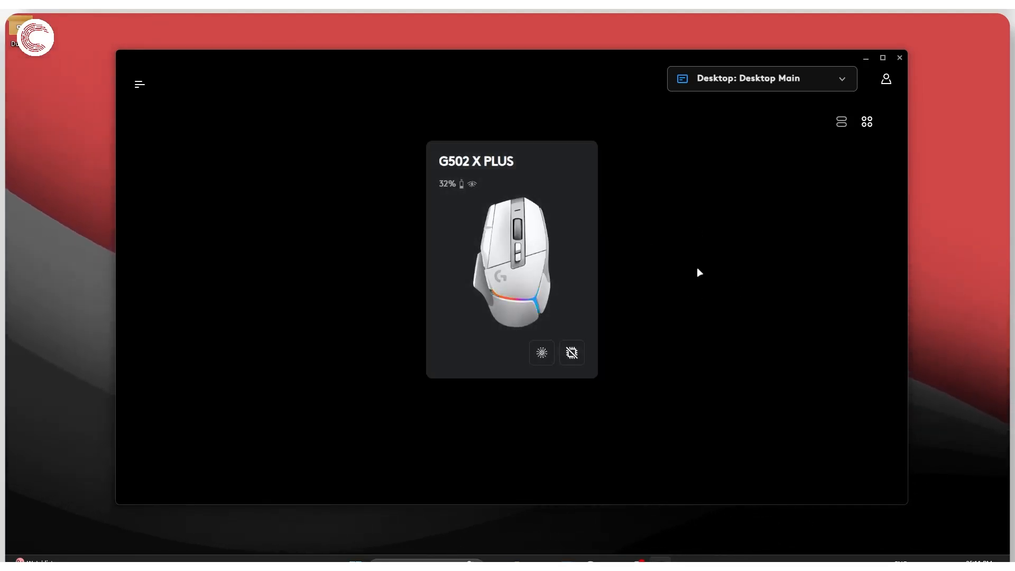
mouse_move(629, 267)
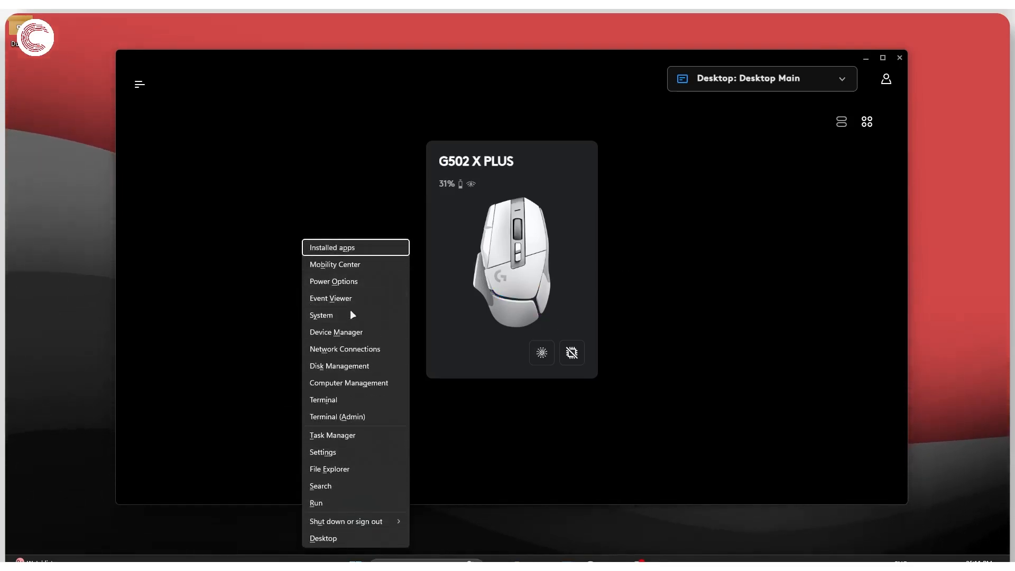
mouse_move(354, 439)
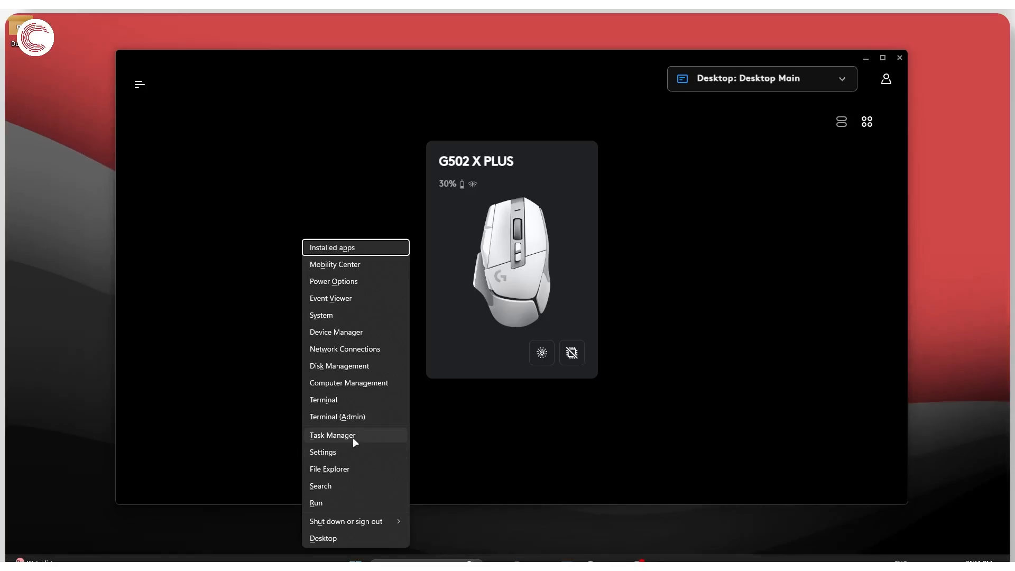
click(332, 434)
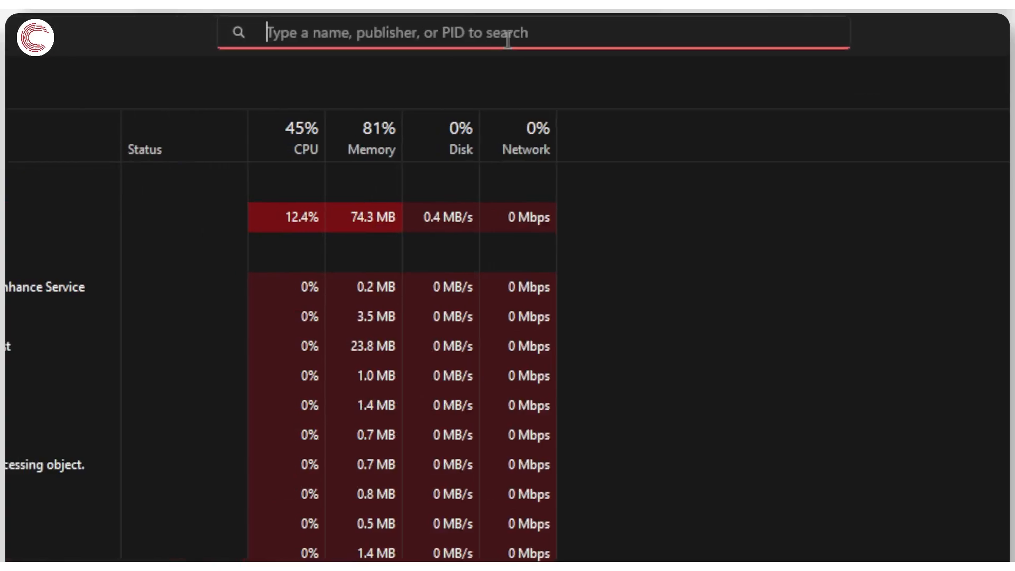
Step: Search 'G HUB' and end the G HUB background process via End task
text(G HUB)
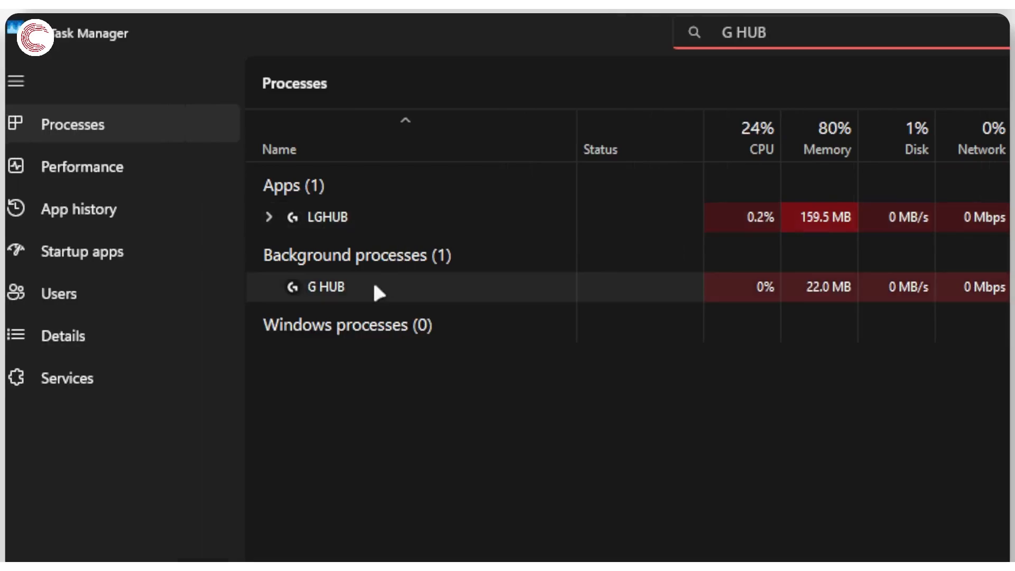
right_click(325, 287)
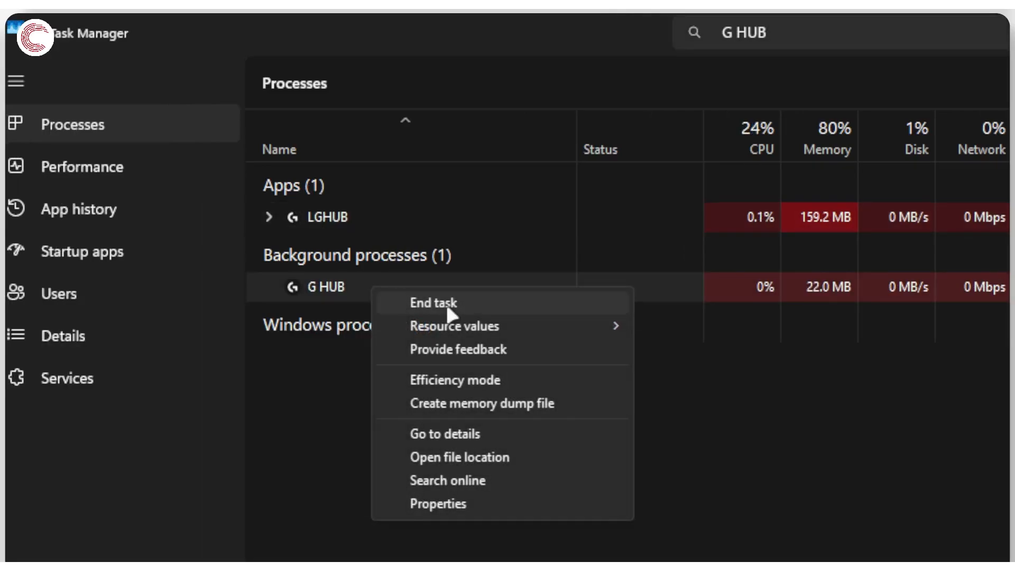
click(432, 302)
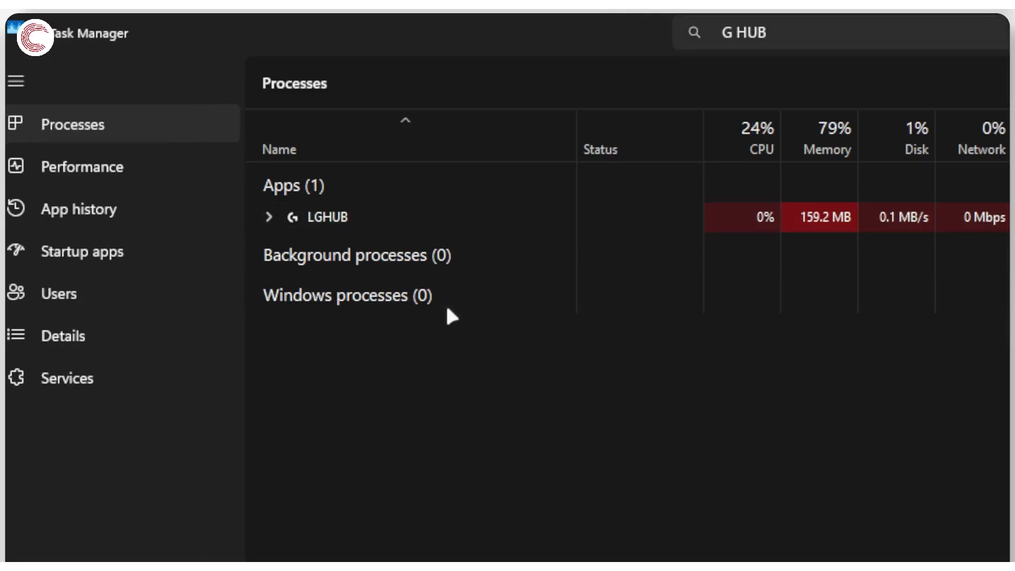
right_click(326, 217)
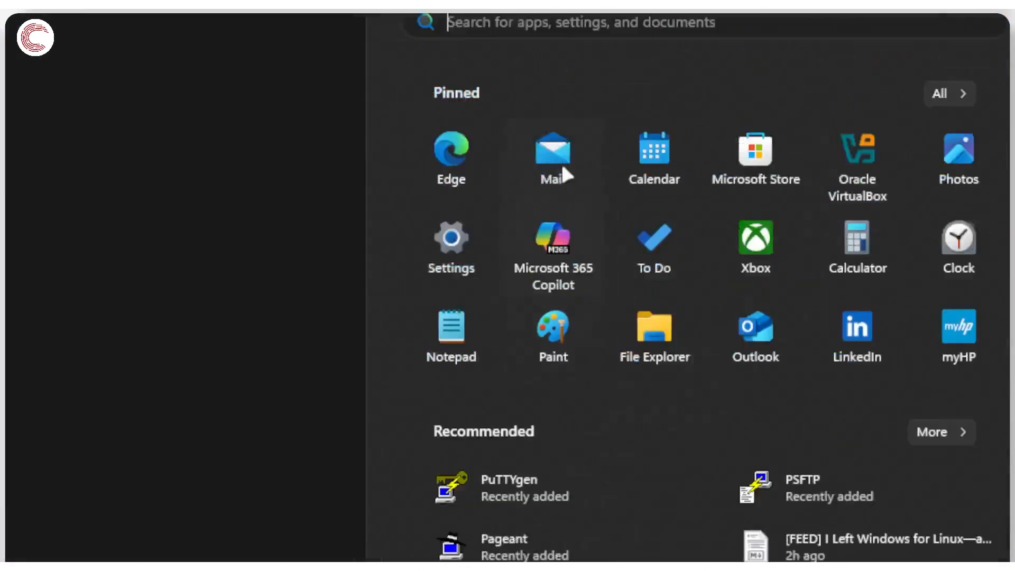
Step: Search 'G H' in Start, then run %appdata% to reach the AppData Roaming folder
text(G H)
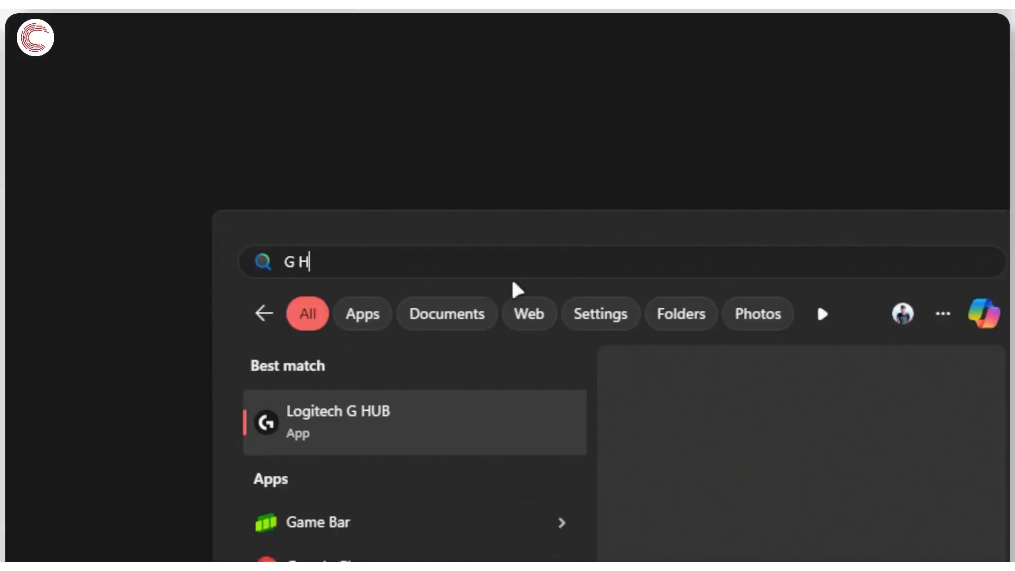
click(336, 421)
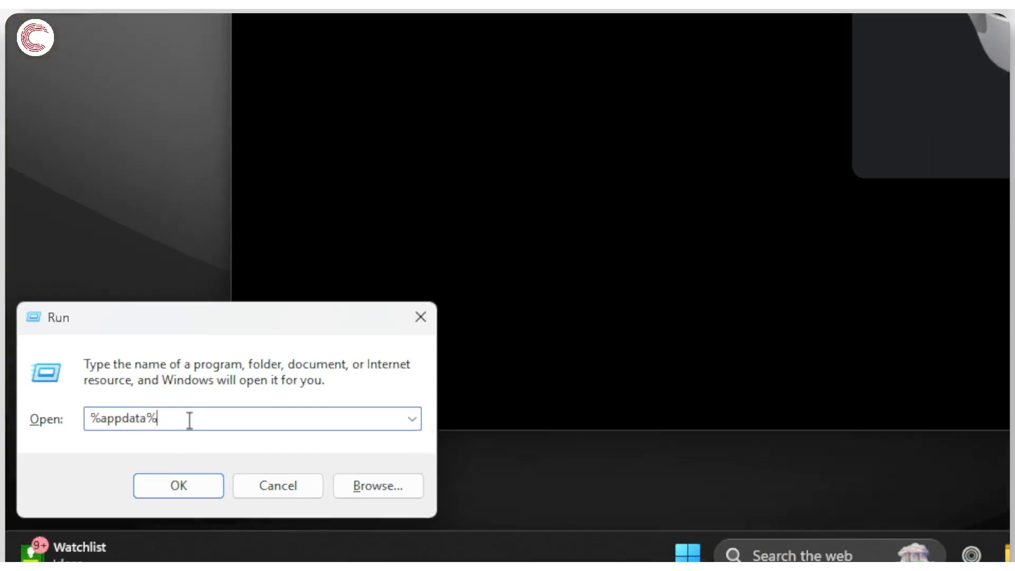
click(177, 486)
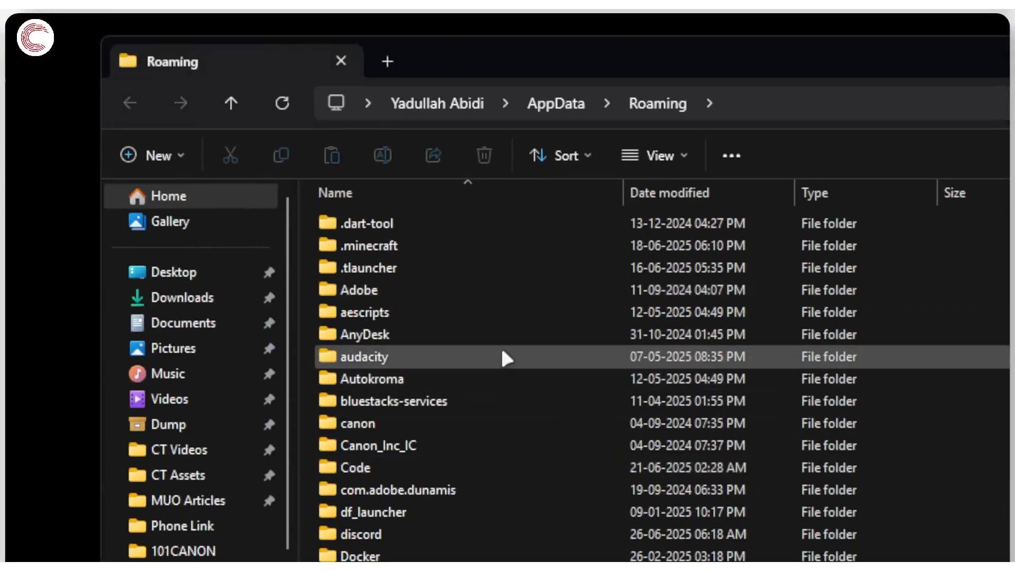
Step: Locate the G HUB folder in Roaming, inspect its contents, go back and reopen it
scroll(down, 3)
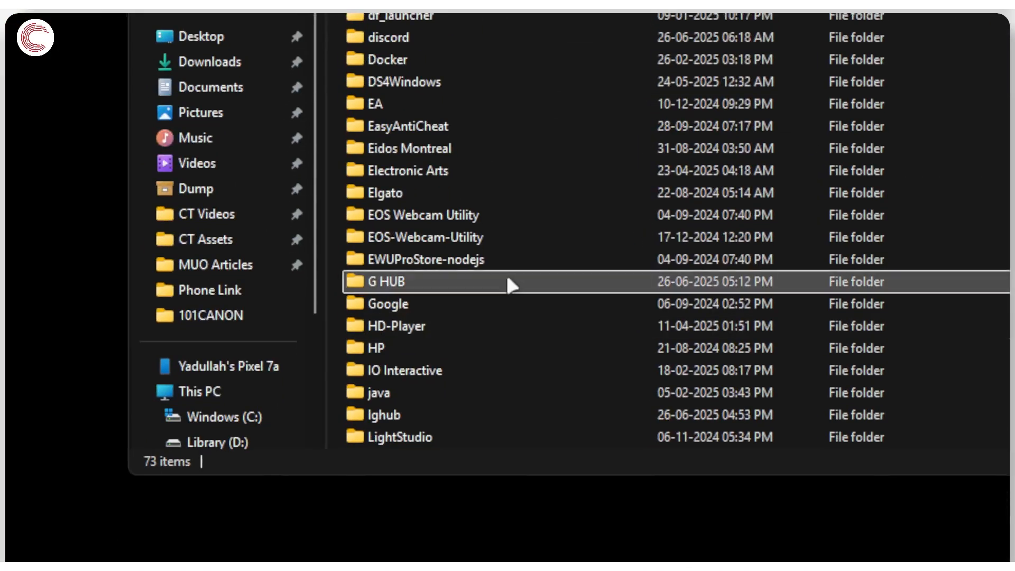
click(388, 281)
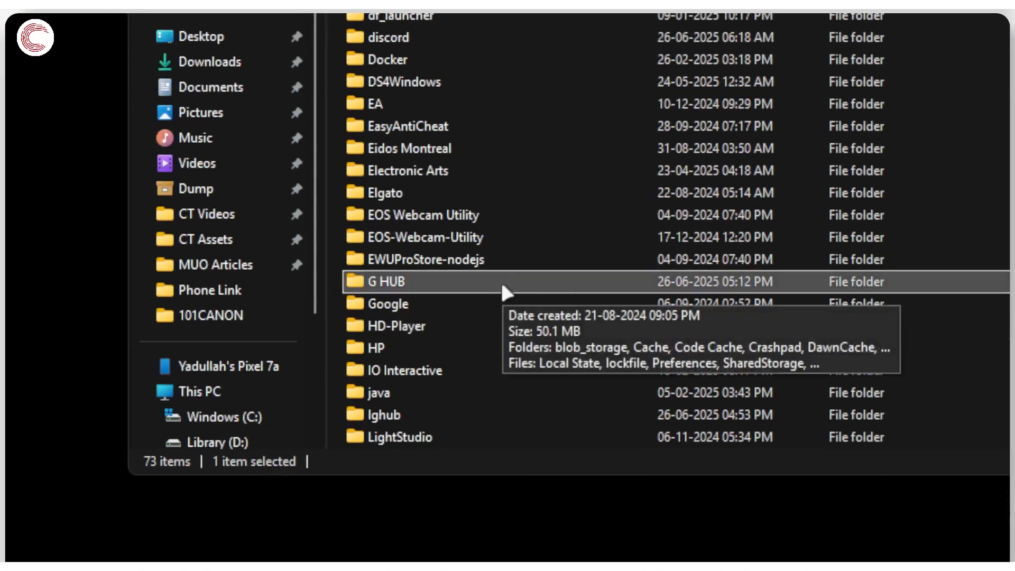
double_click(383, 281)
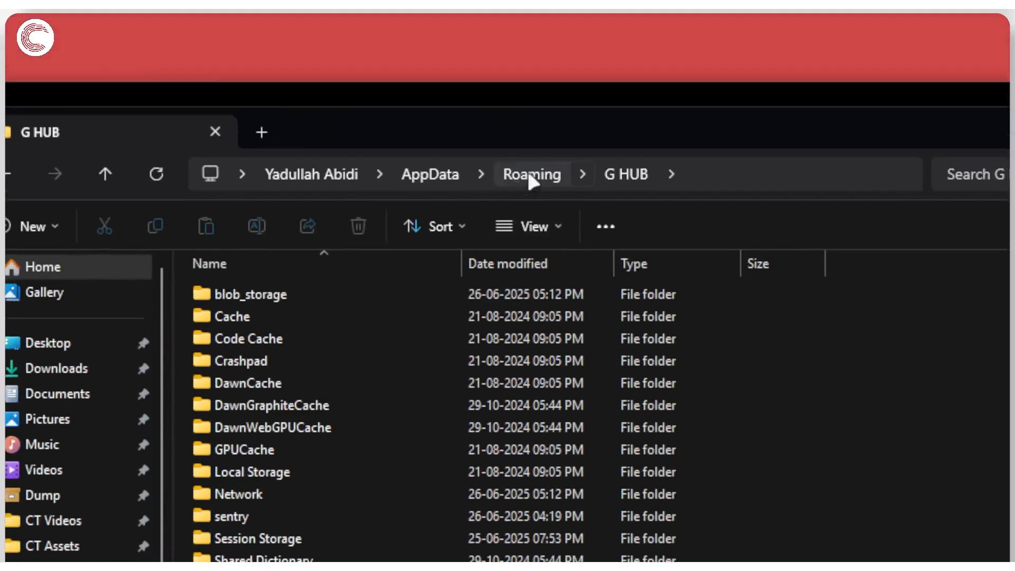
click(530, 174)
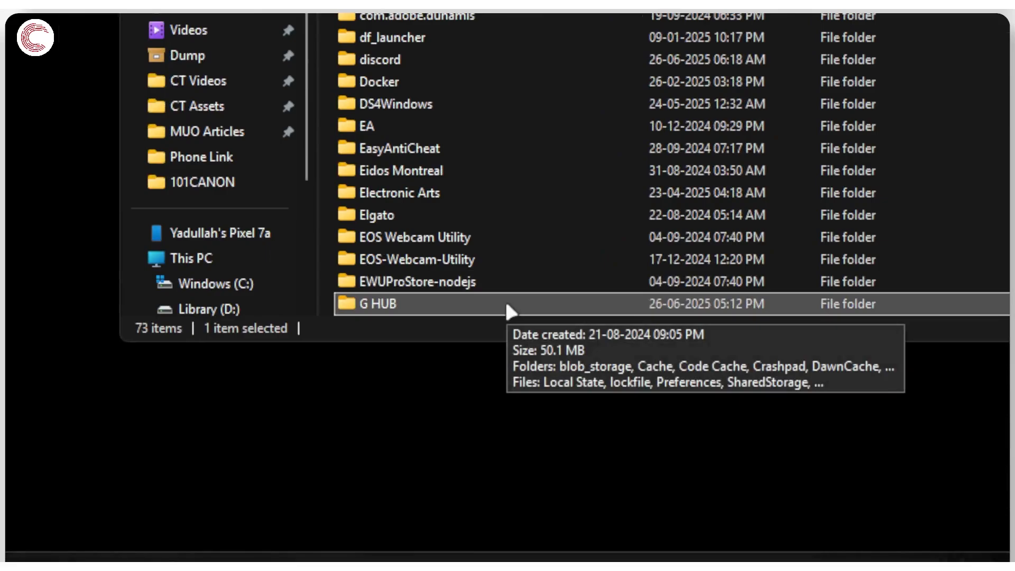
double_click(376, 303)
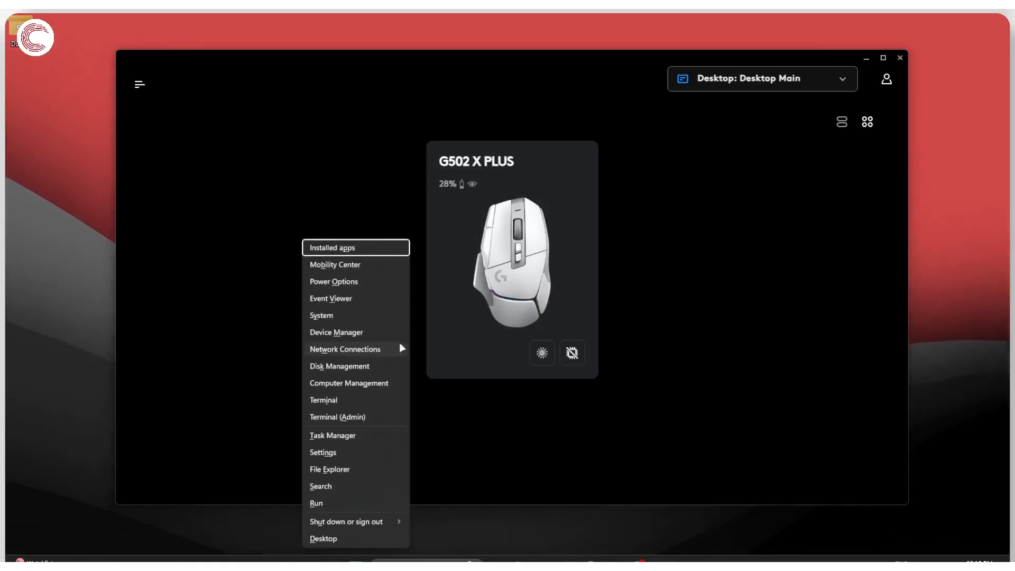
mouse_move(377, 348)
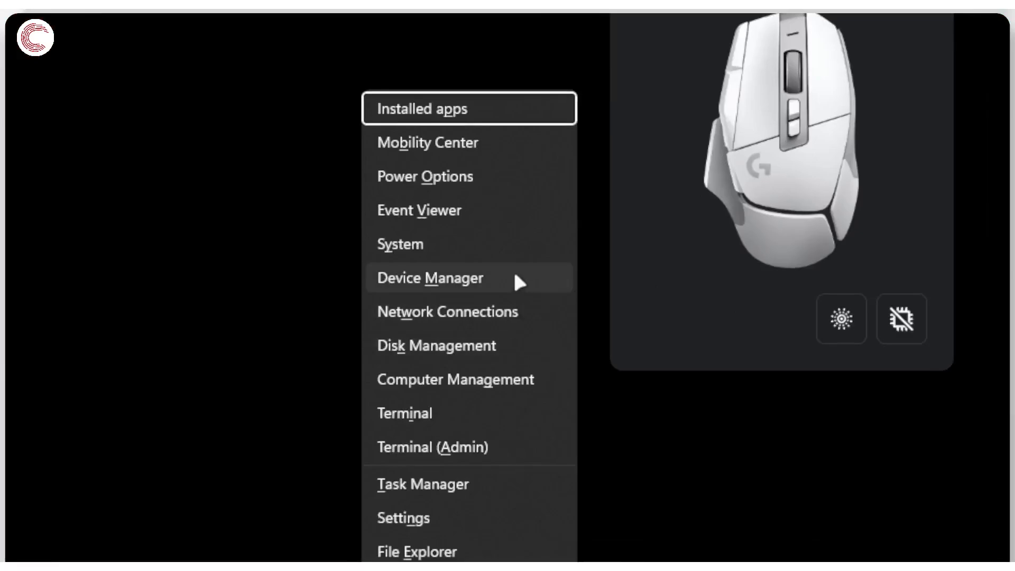
Step: Launch Device Manager from the Win+X Power User menu
click(428, 278)
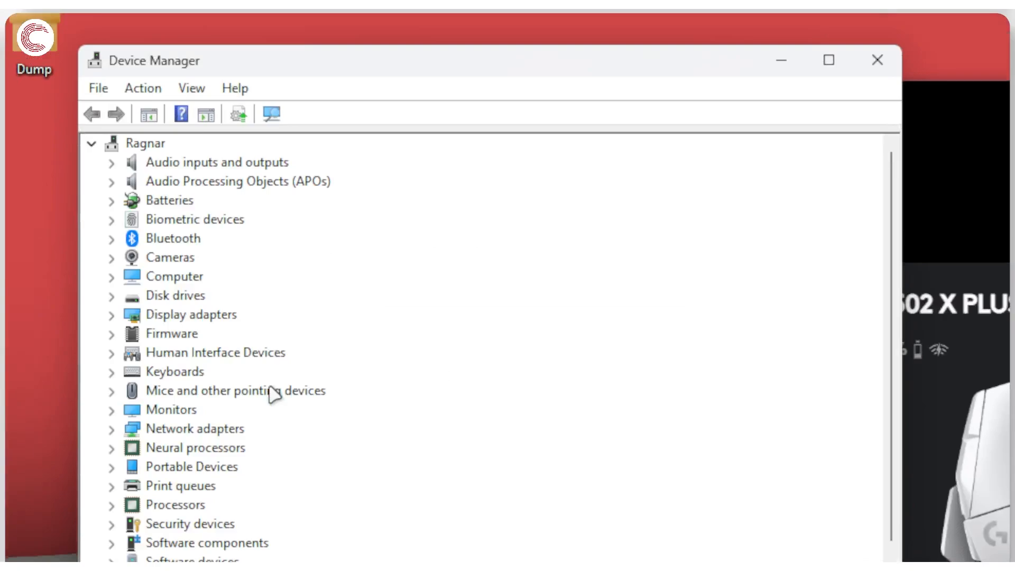
Step: Expand Mice, choose Uninstall device on an HID-compliant mouse and respond to the confirmation
click(112, 390)
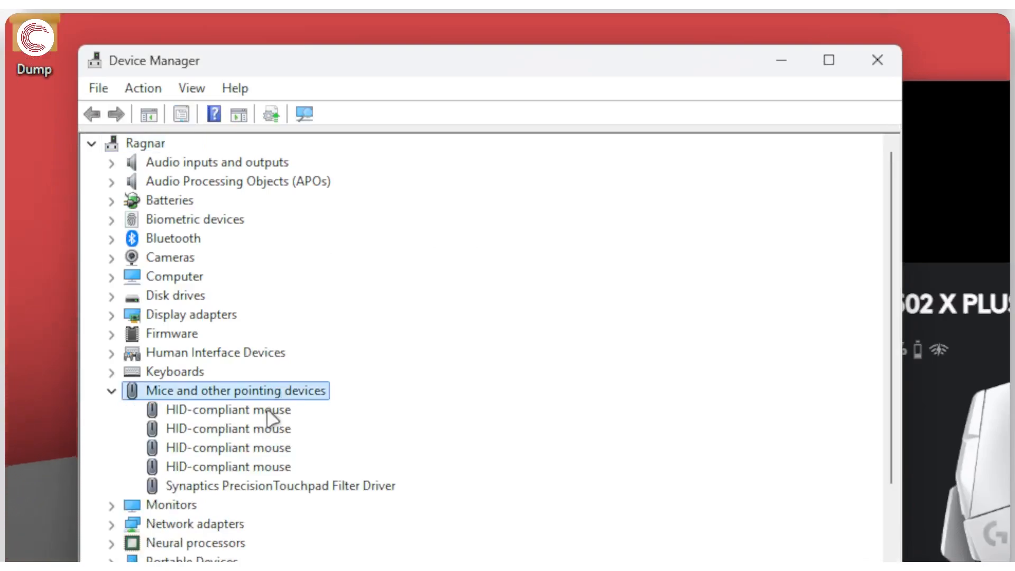
click(227, 466)
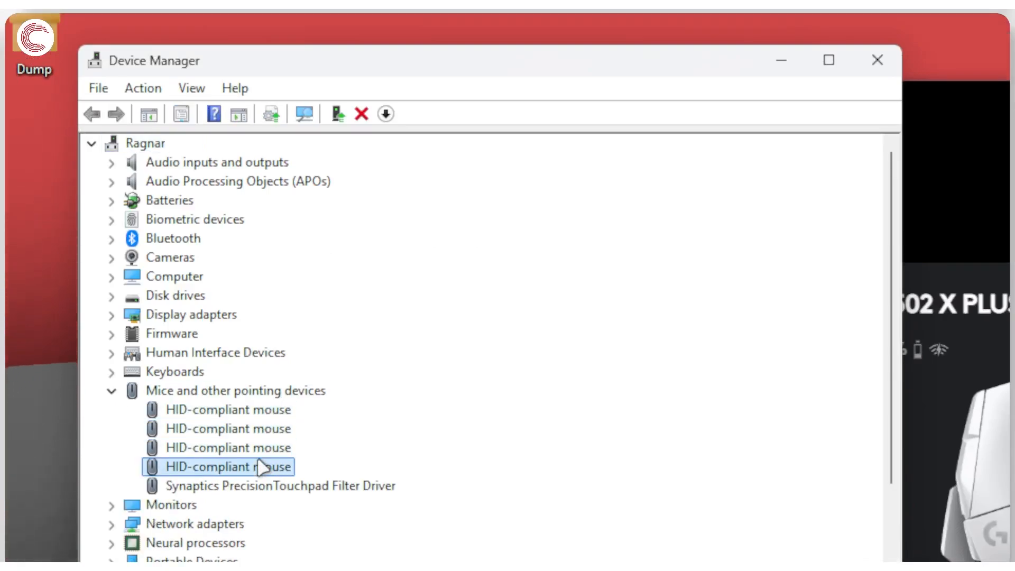
mouse_move(273, 445)
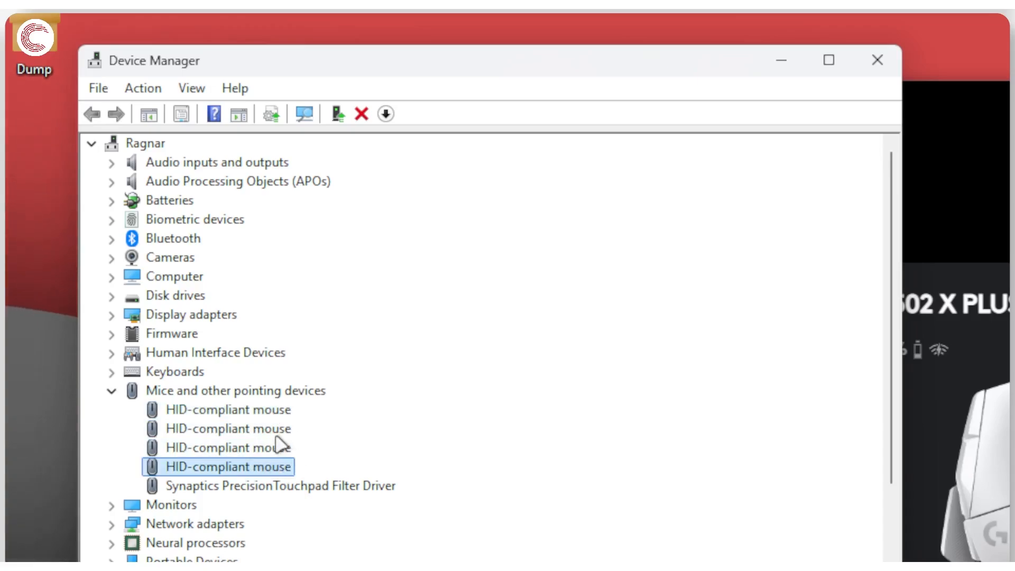
mouse_move(260, 469)
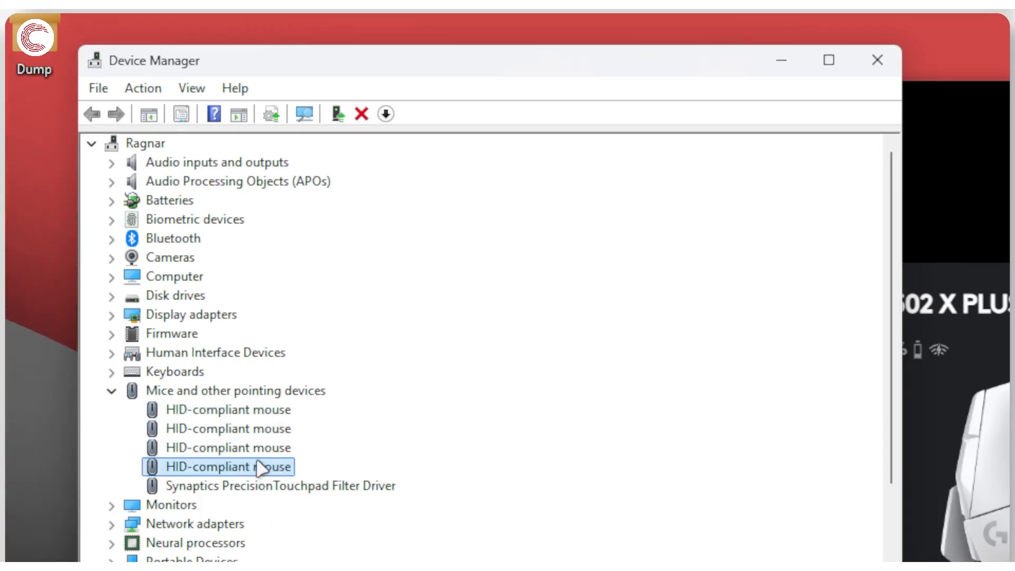
right_click(227, 409)
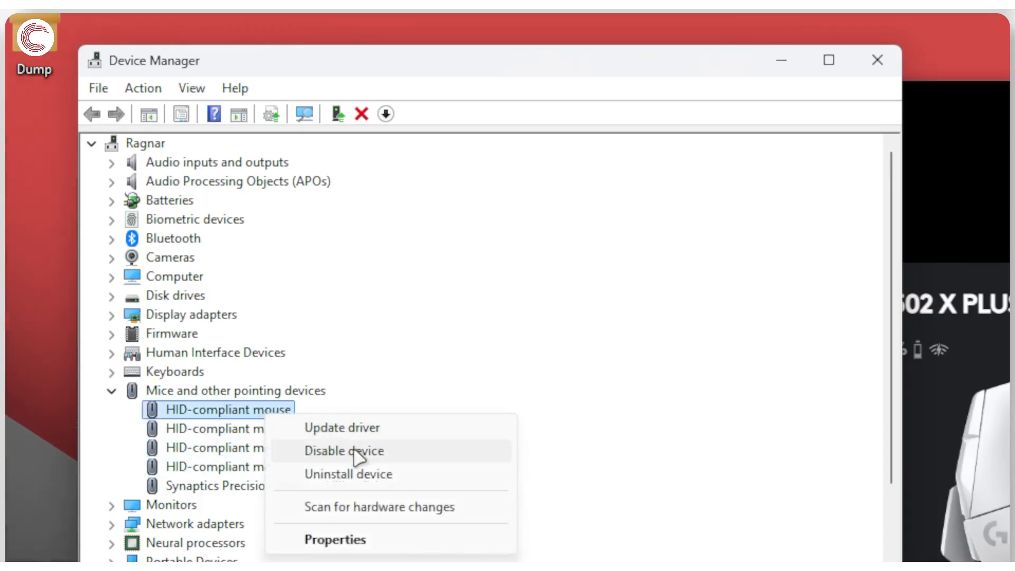
click(347, 474)
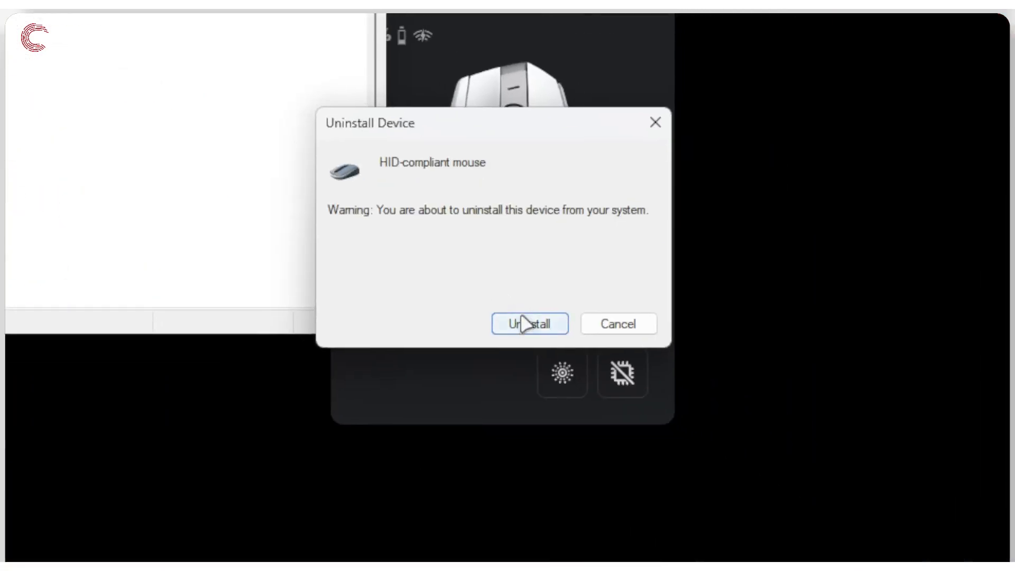
mouse_move(647, 333)
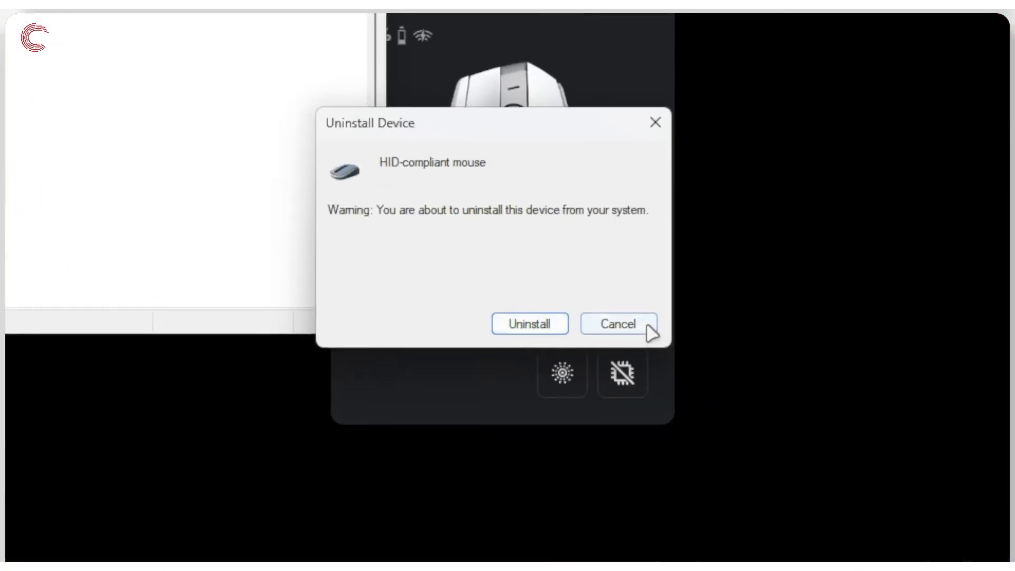
click(616, 323)
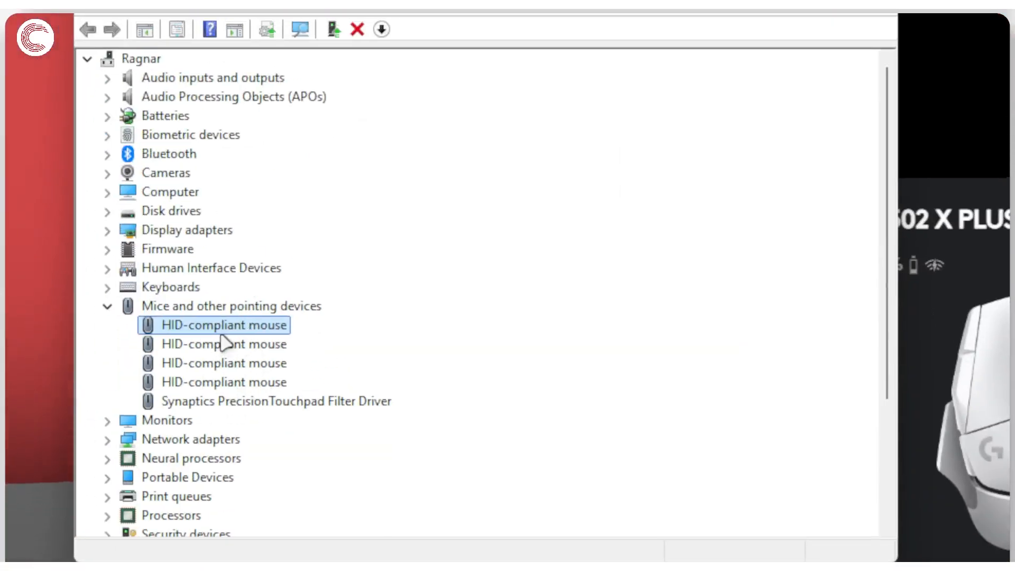
mouse_move(223, 403)
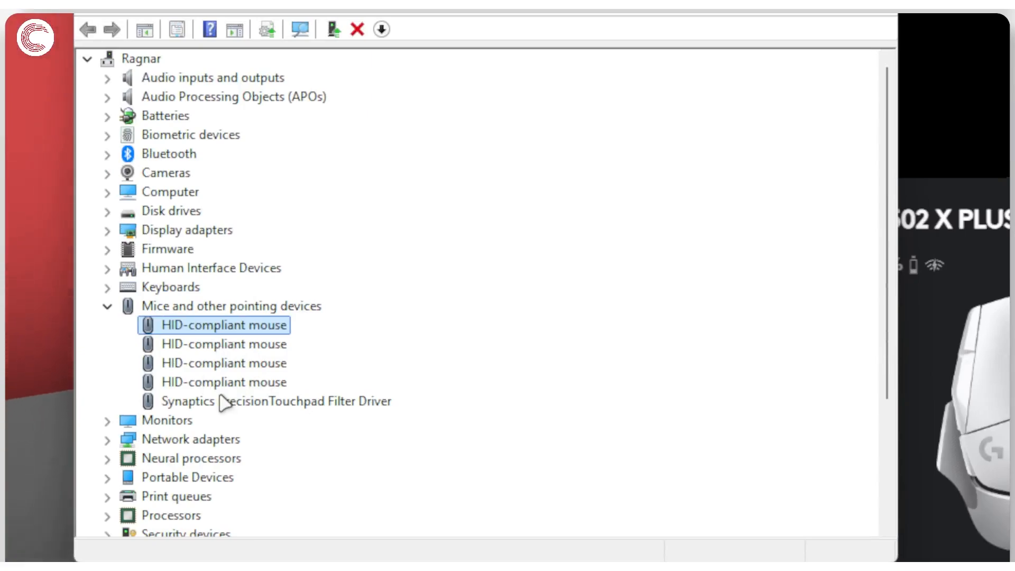
mouse_move(237, 394)
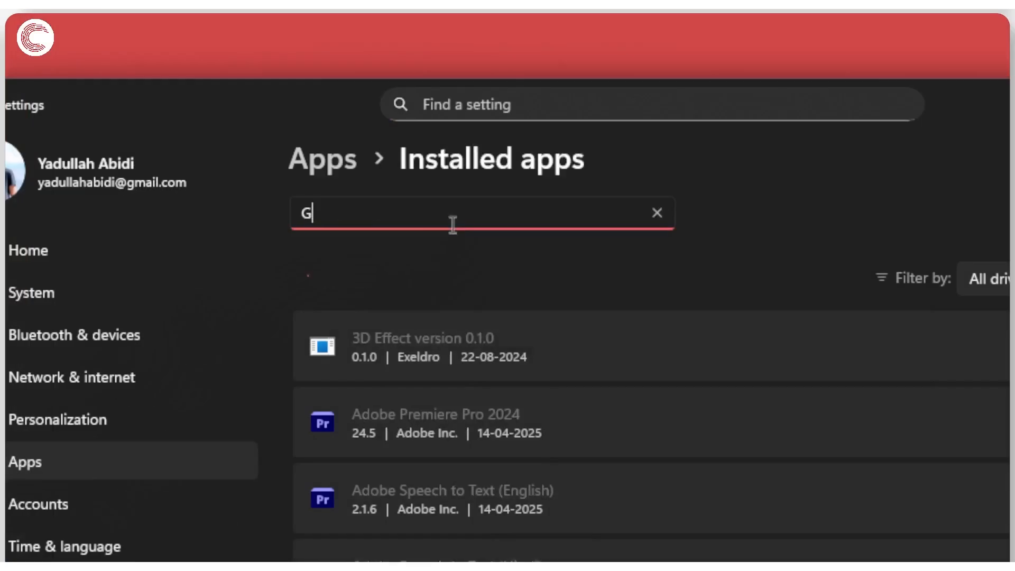
Step: Search 'HUB' in Installed apps and start uninstalling Logitech G HUB from its options
text(HUB)
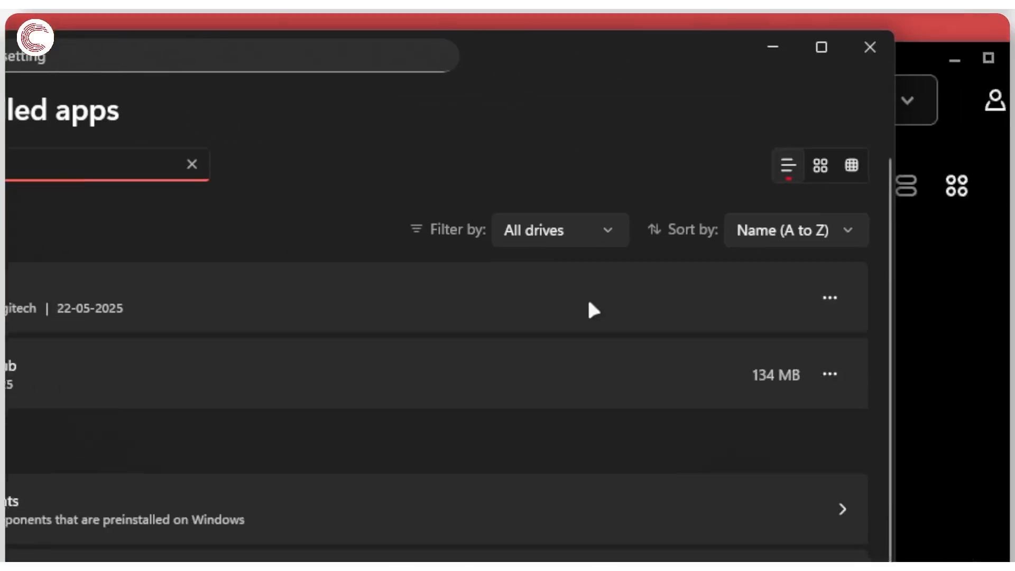
click(829, 298)
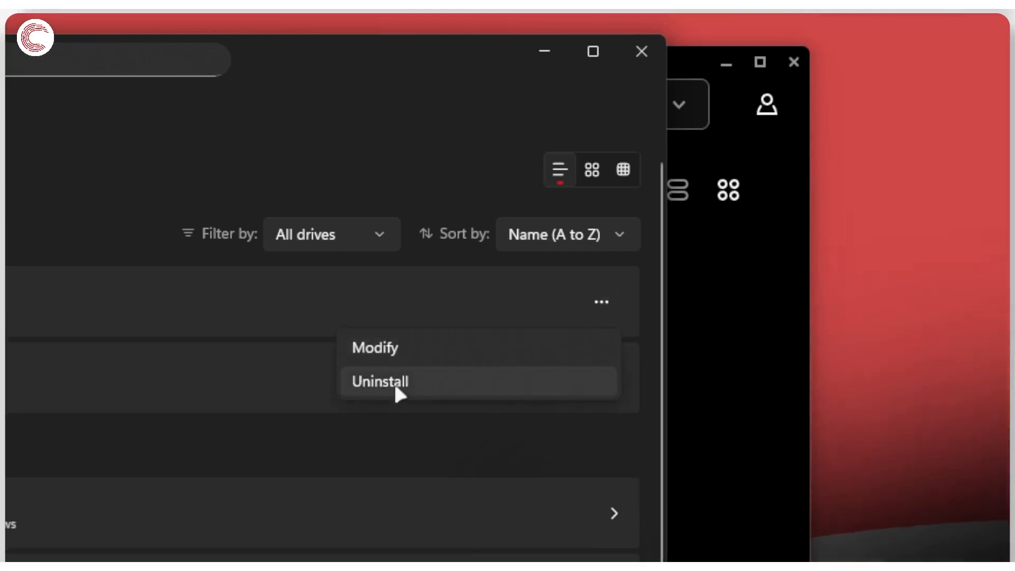
click(379, 380)
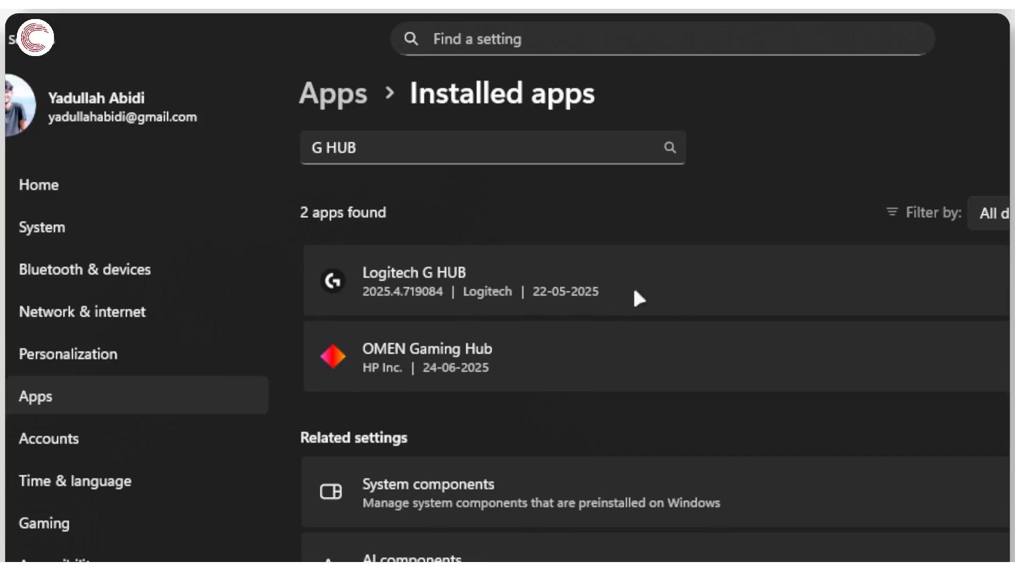
click(870, 300)
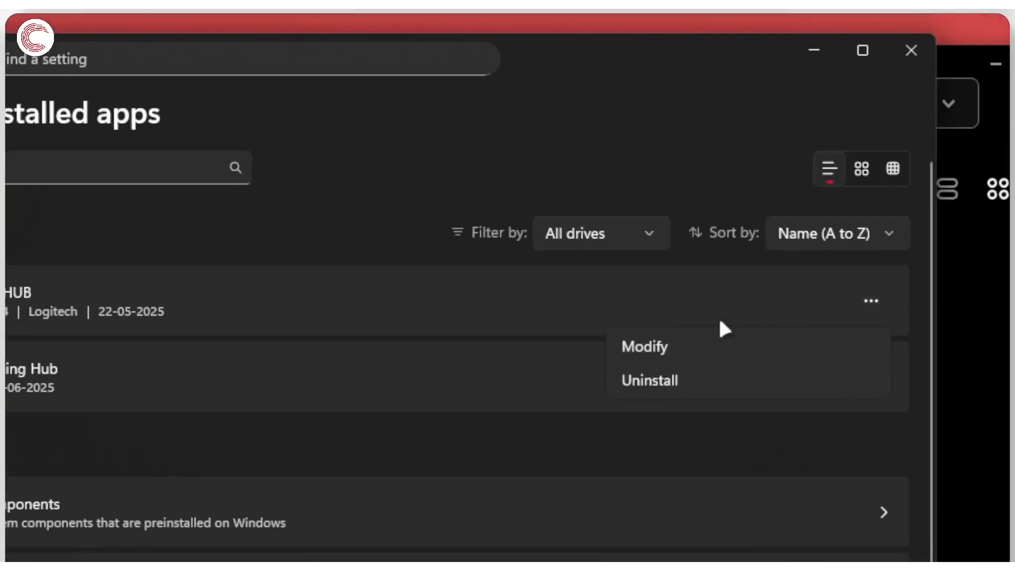
mouse_move(673, 363)
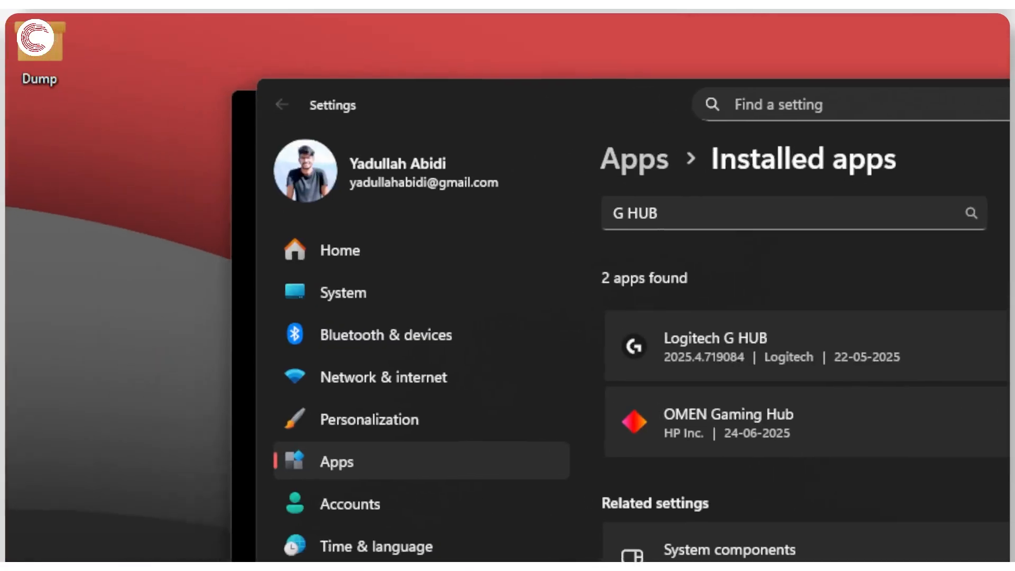
scroll(down, 3)
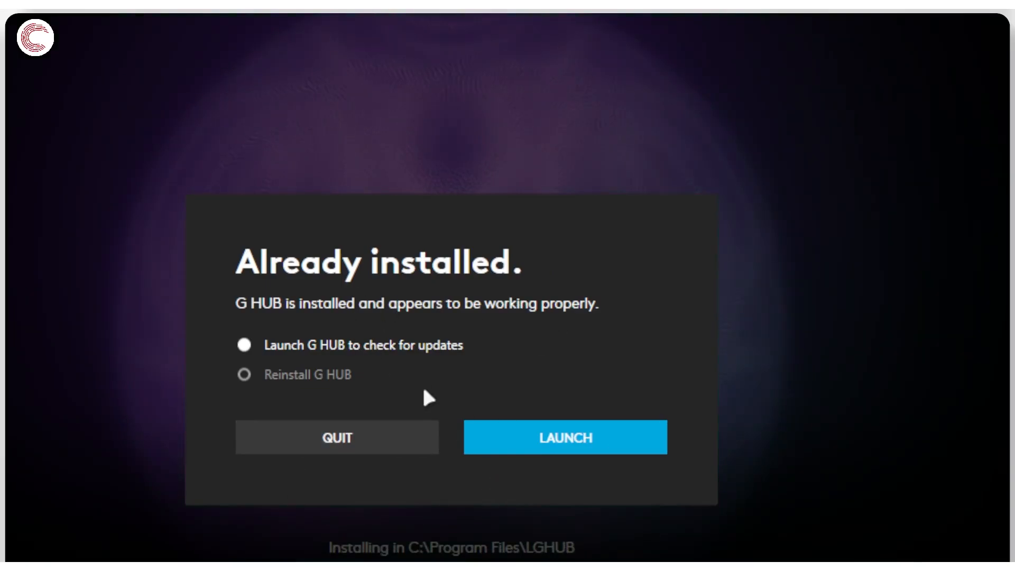
mouse_move(393, 383)
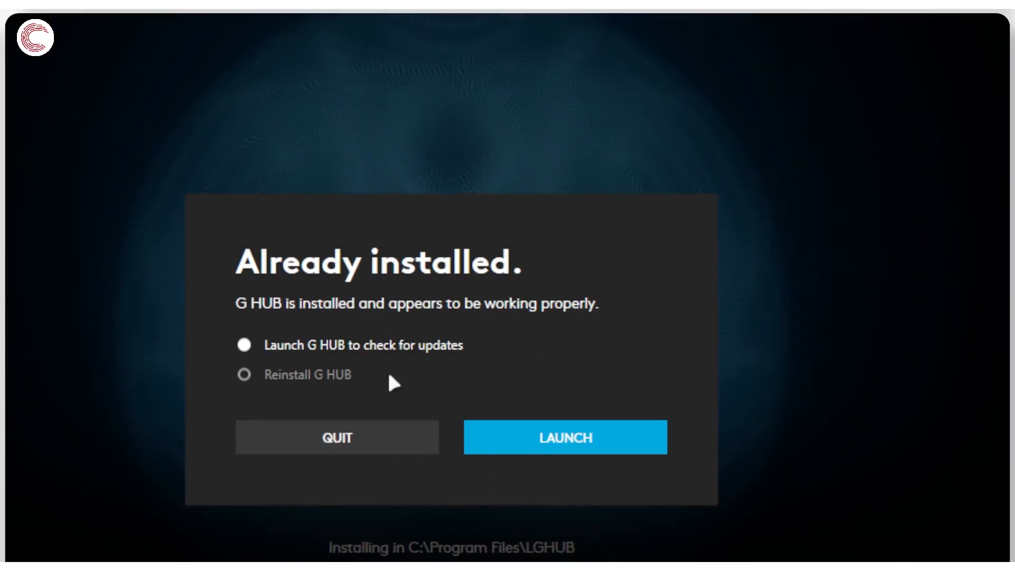
Step: Toggle Reinstall then back to Launch G HUB, and launch it to show the G502 X PLUS
click(244, 374)
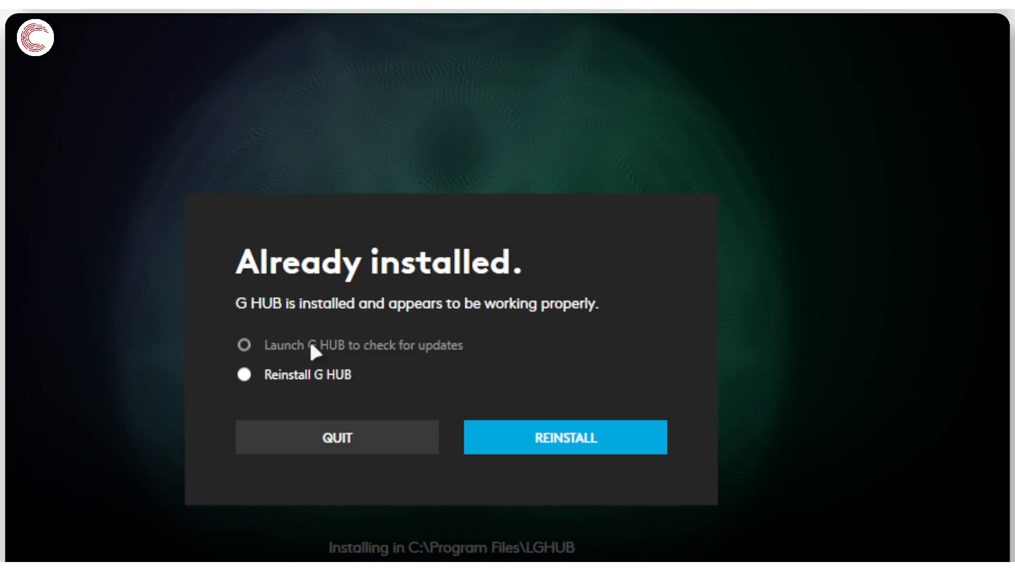
click(244, 345)
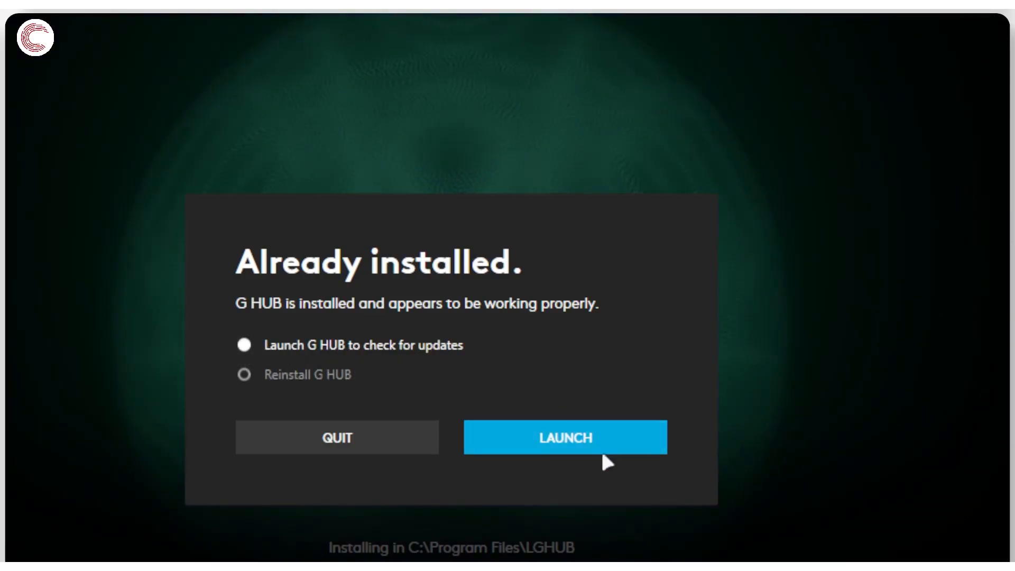
click(563, 437)
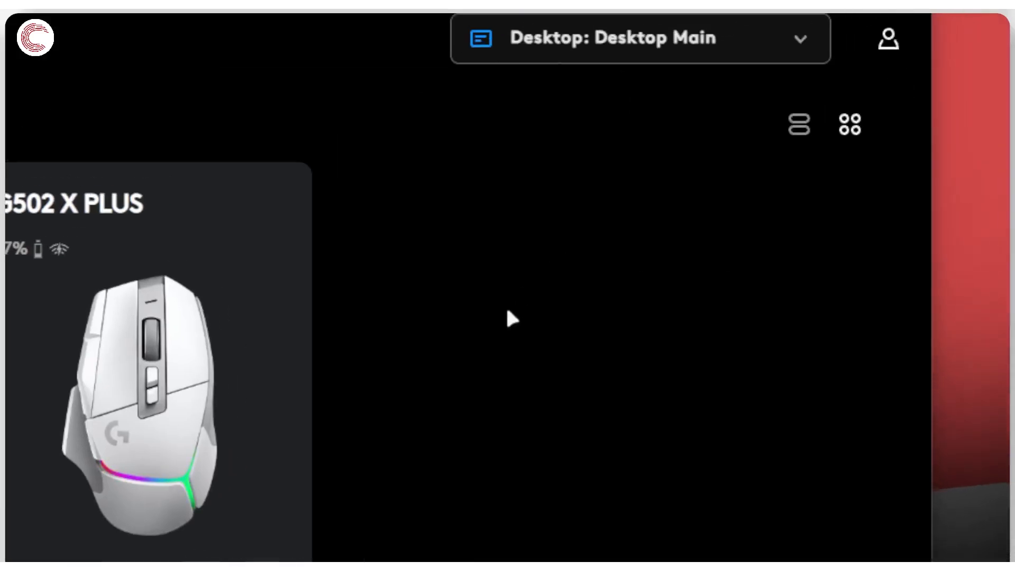